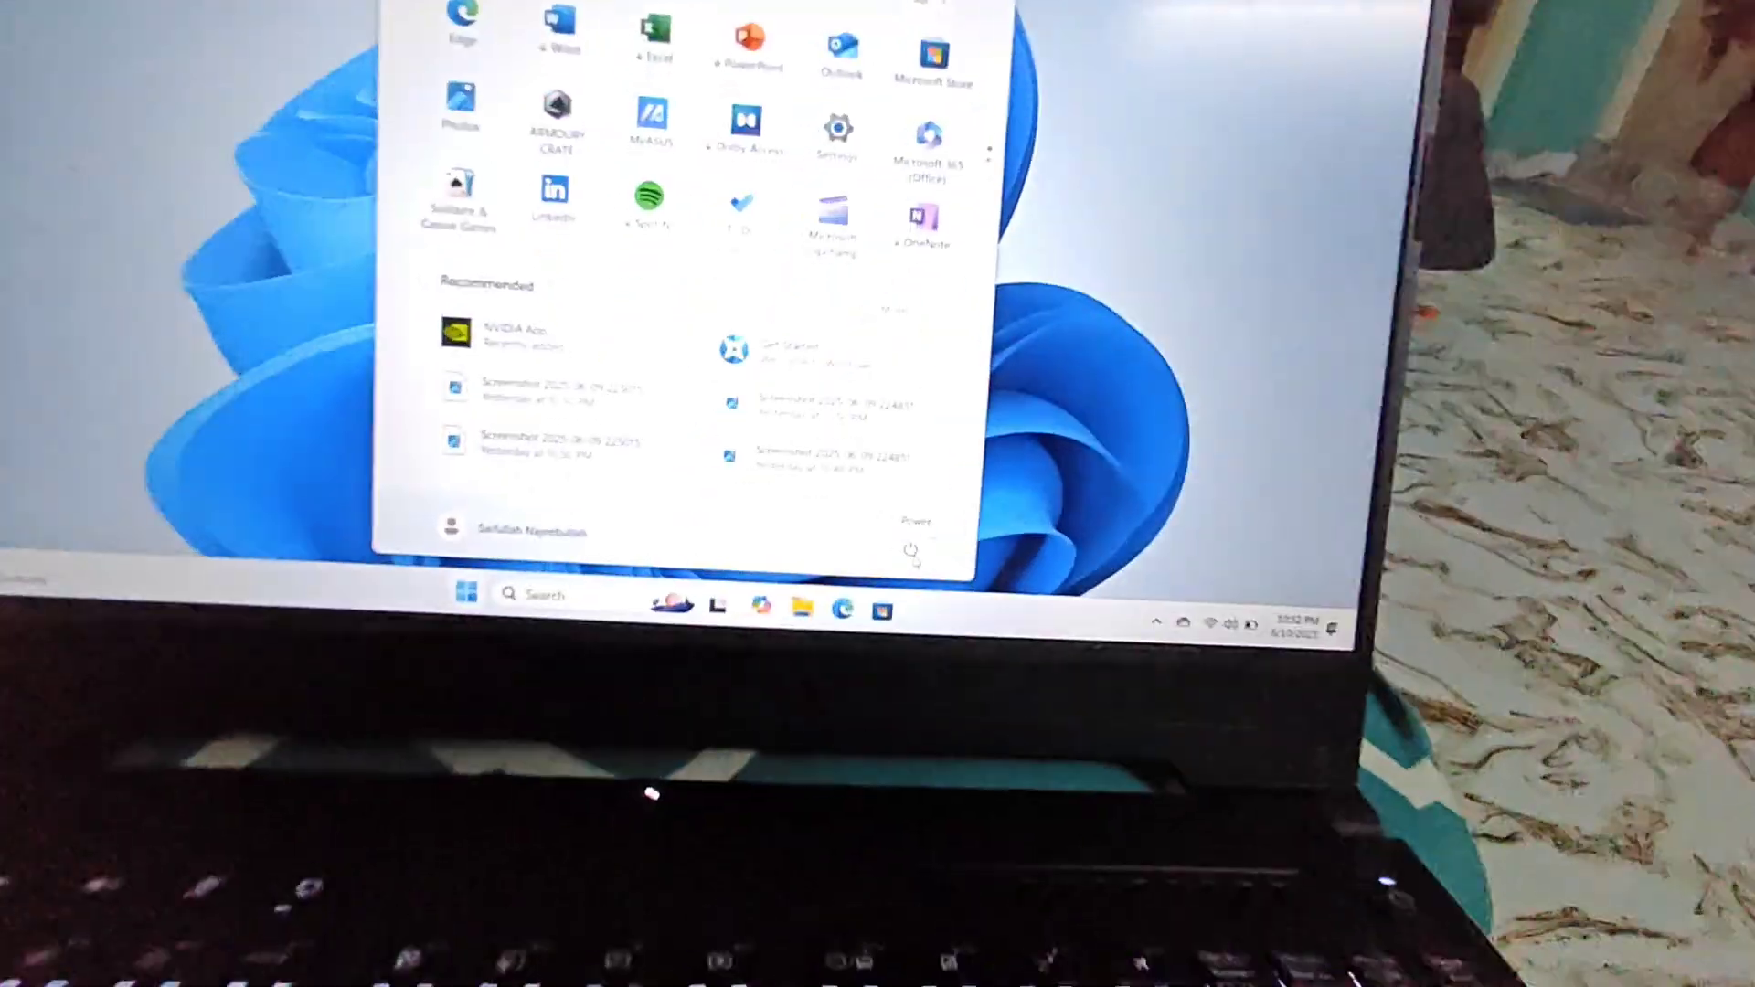
Restart Windows 11 into the recovery options via Shift+Restart from the power menu.
click(1194, 759)
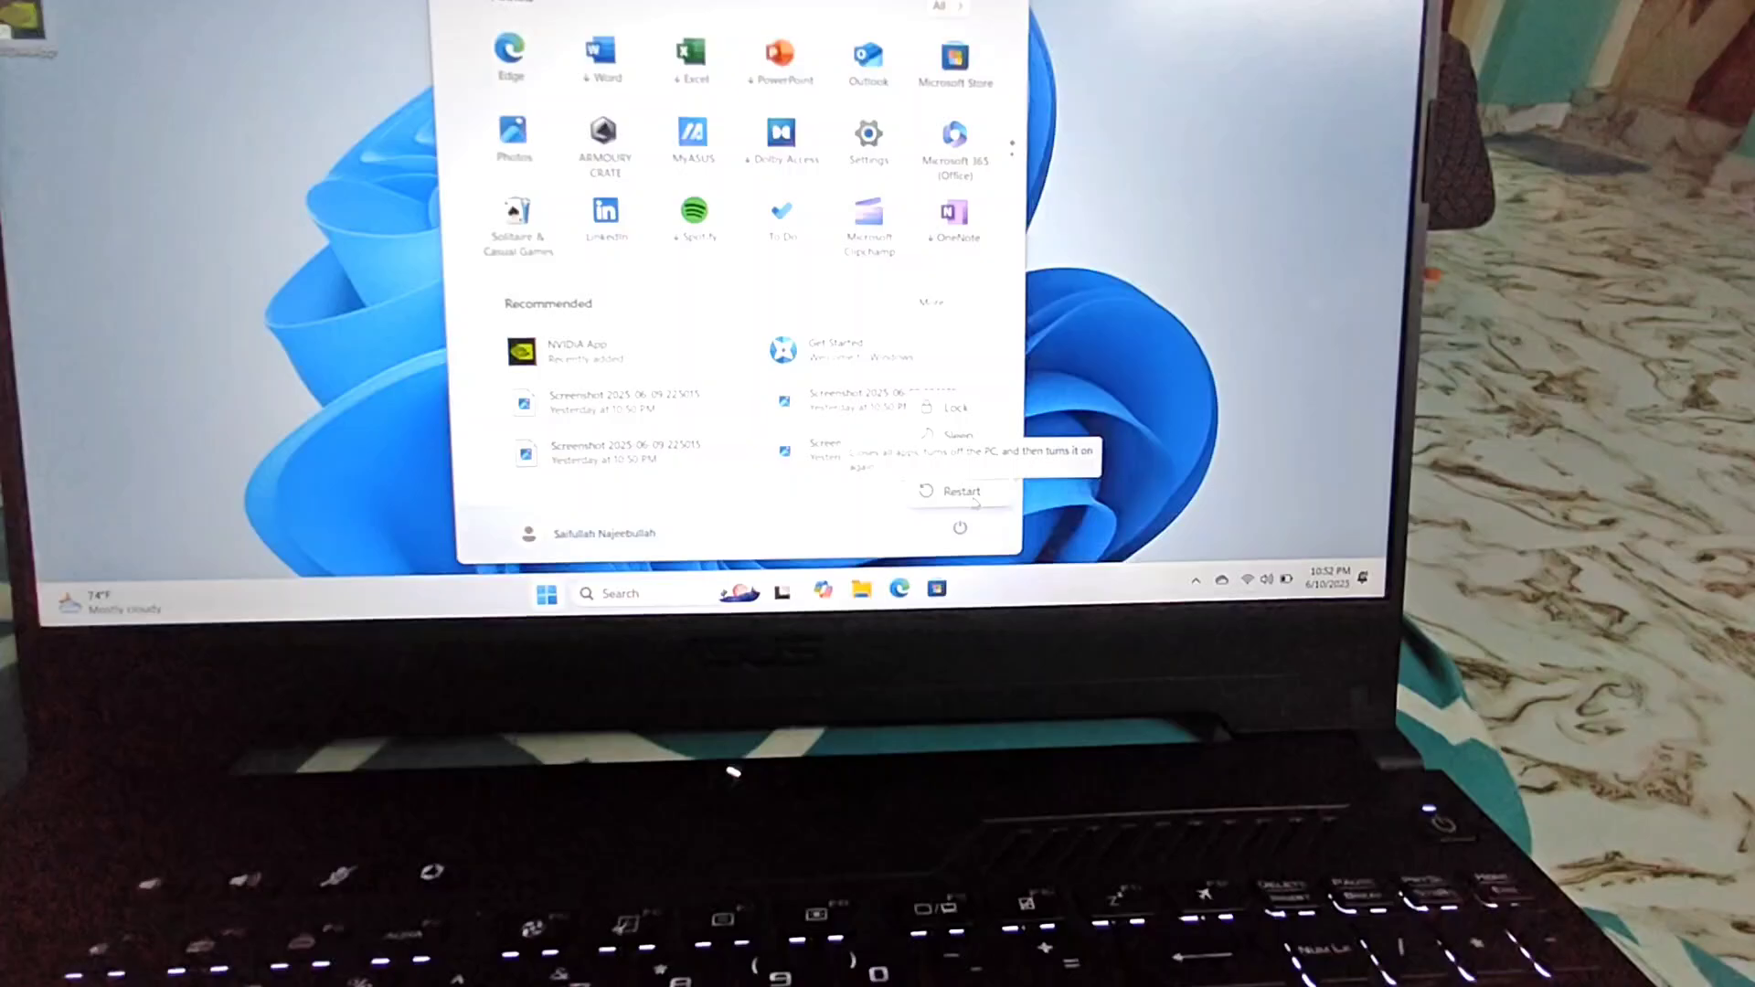
click(960, 490)
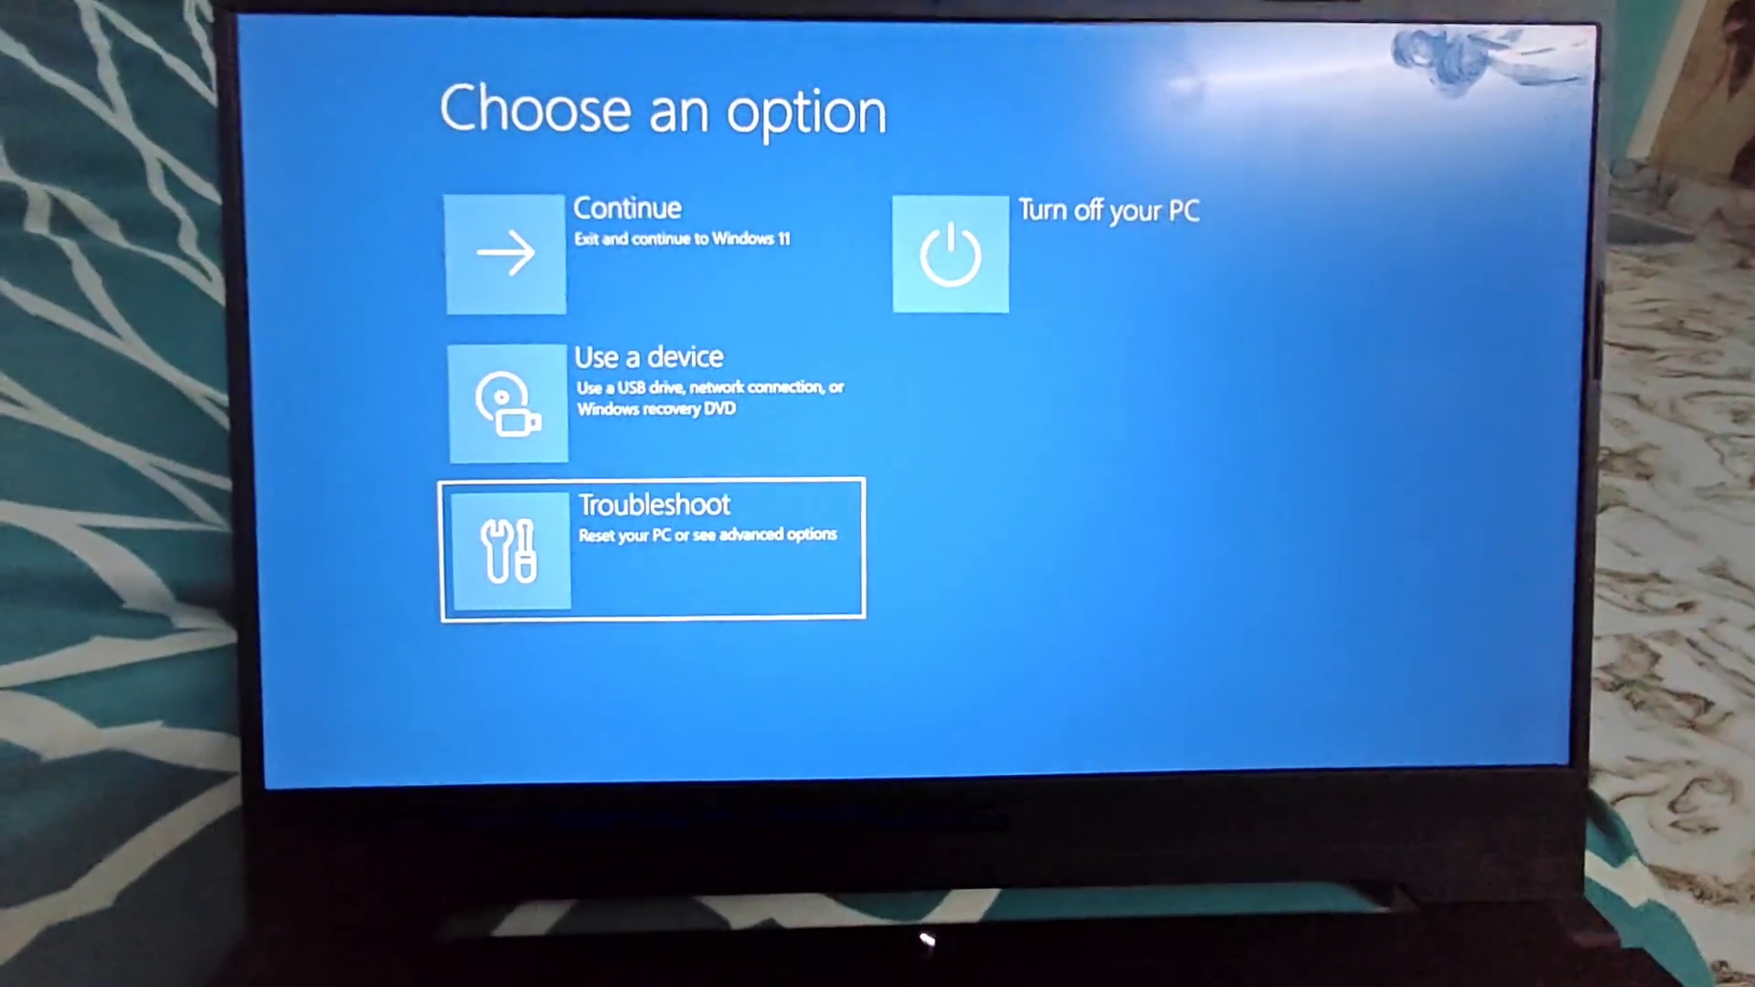
Reach the UEFI Firmware Settings page through Troubleshoot and Advanced options.
click(653, 548)
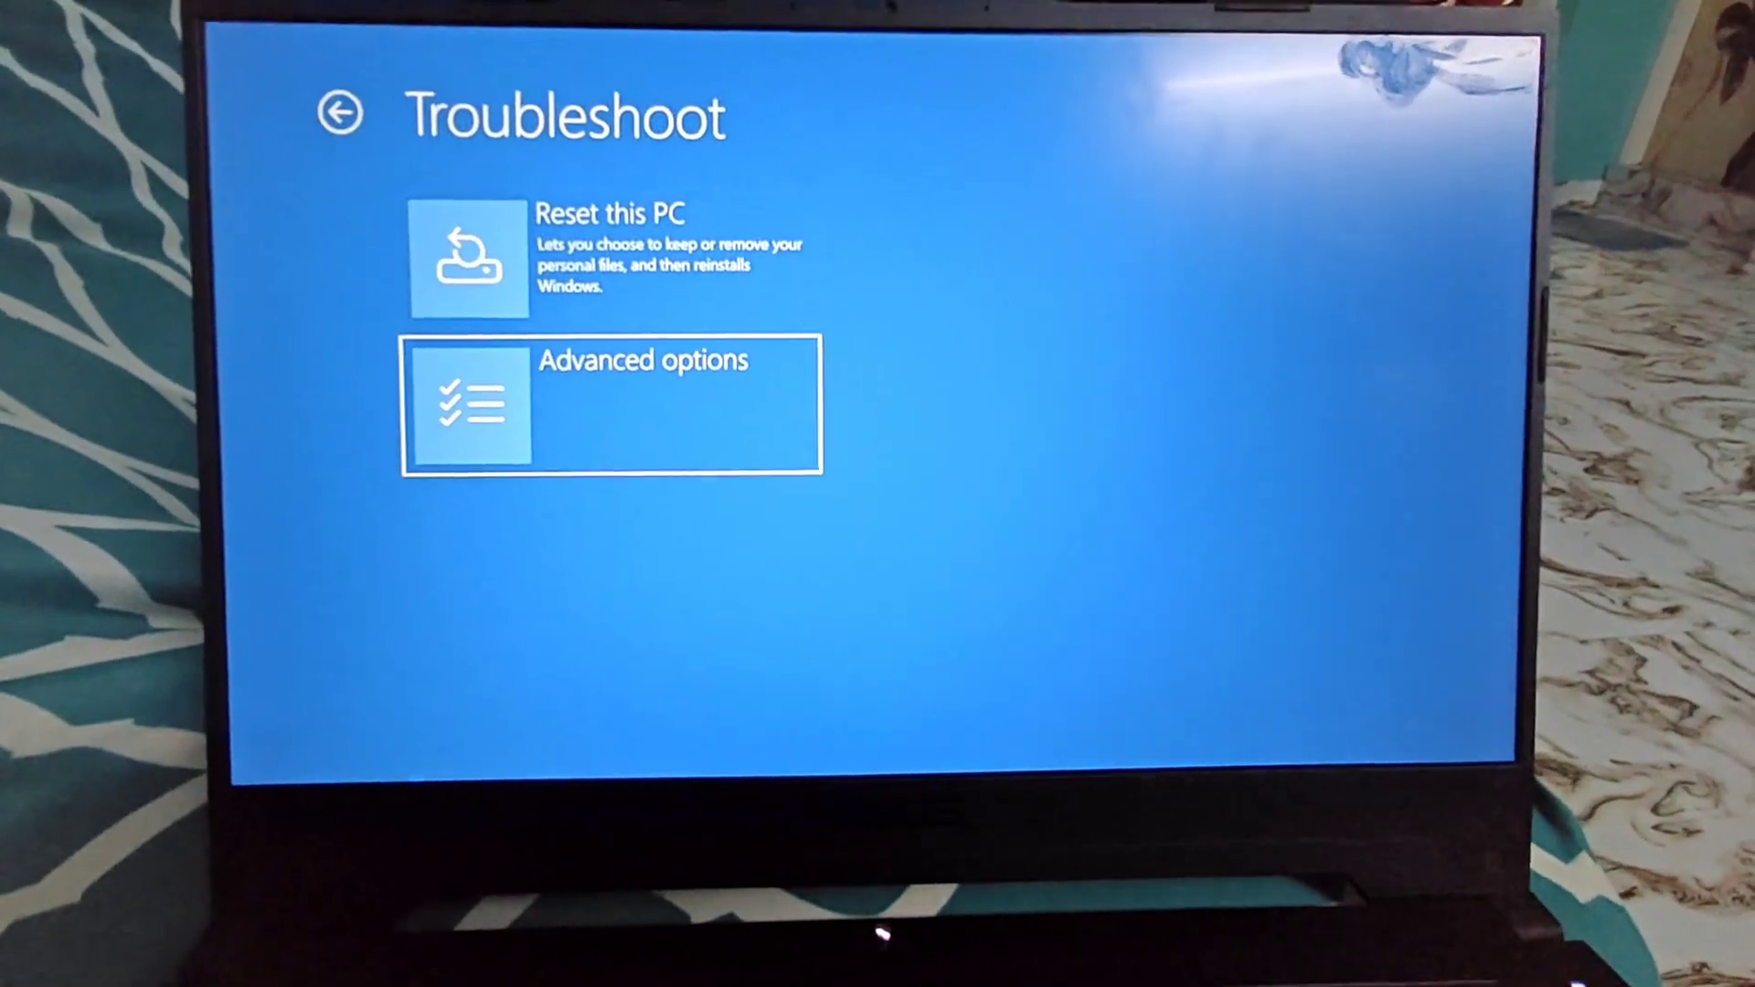
click(611, 406)
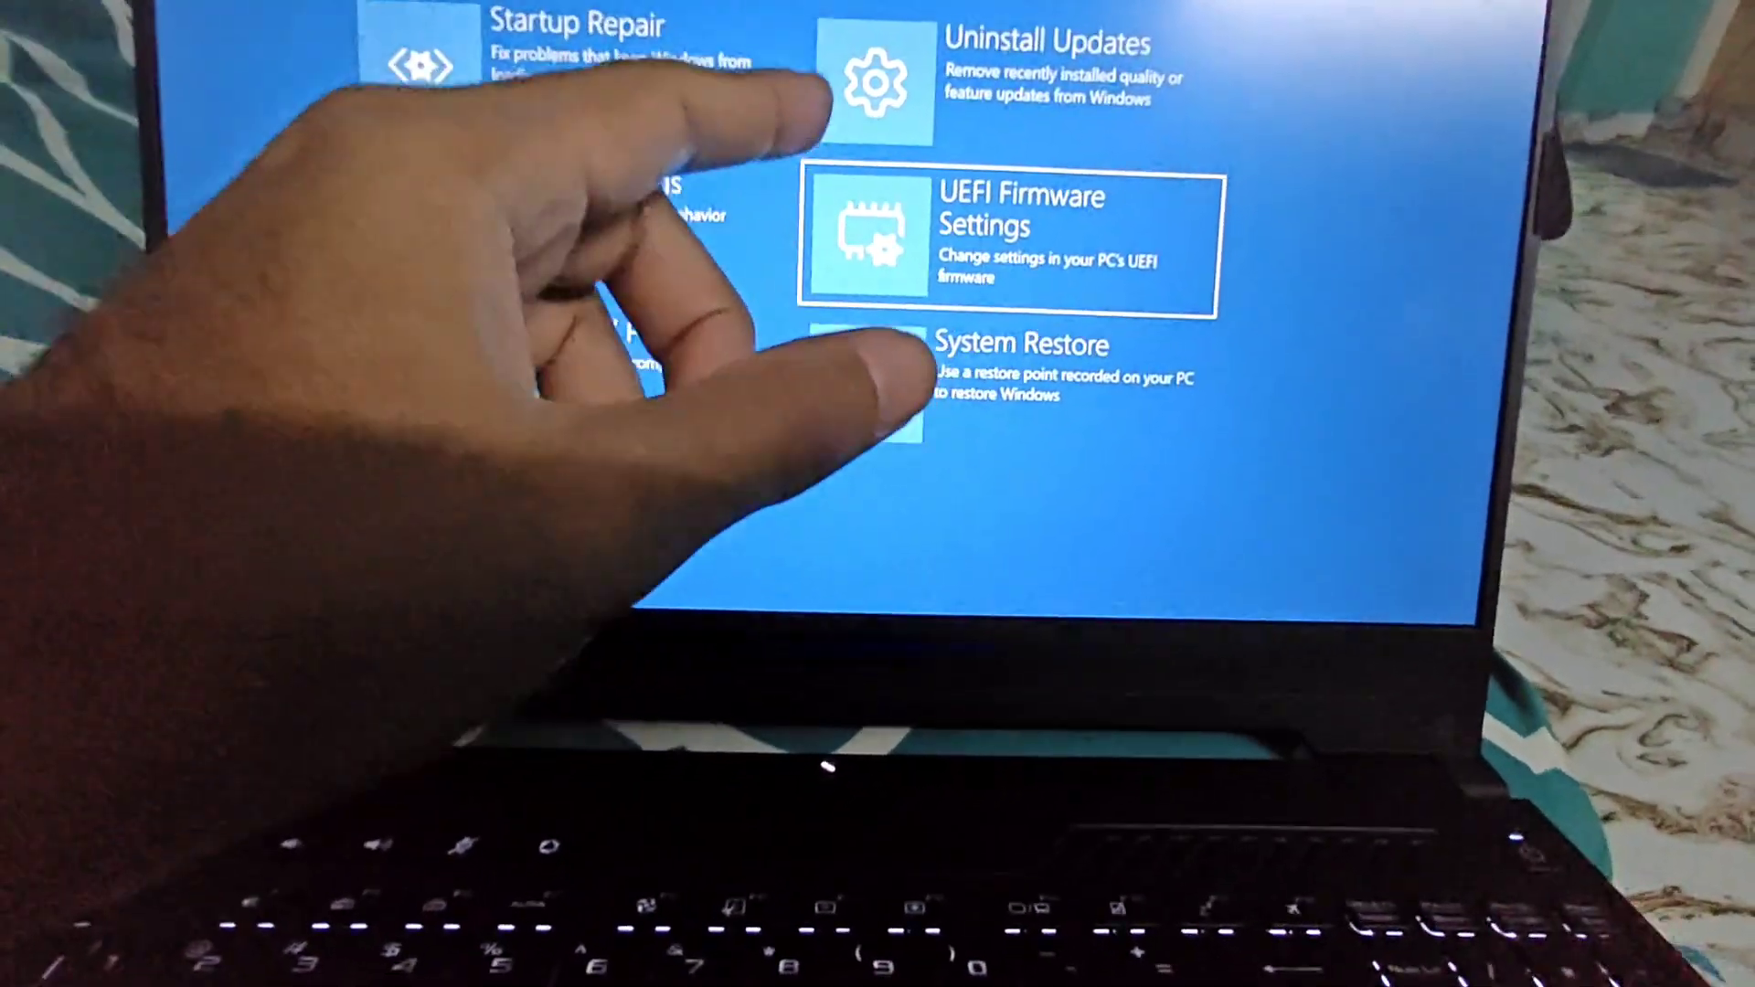
click(1008, 236)
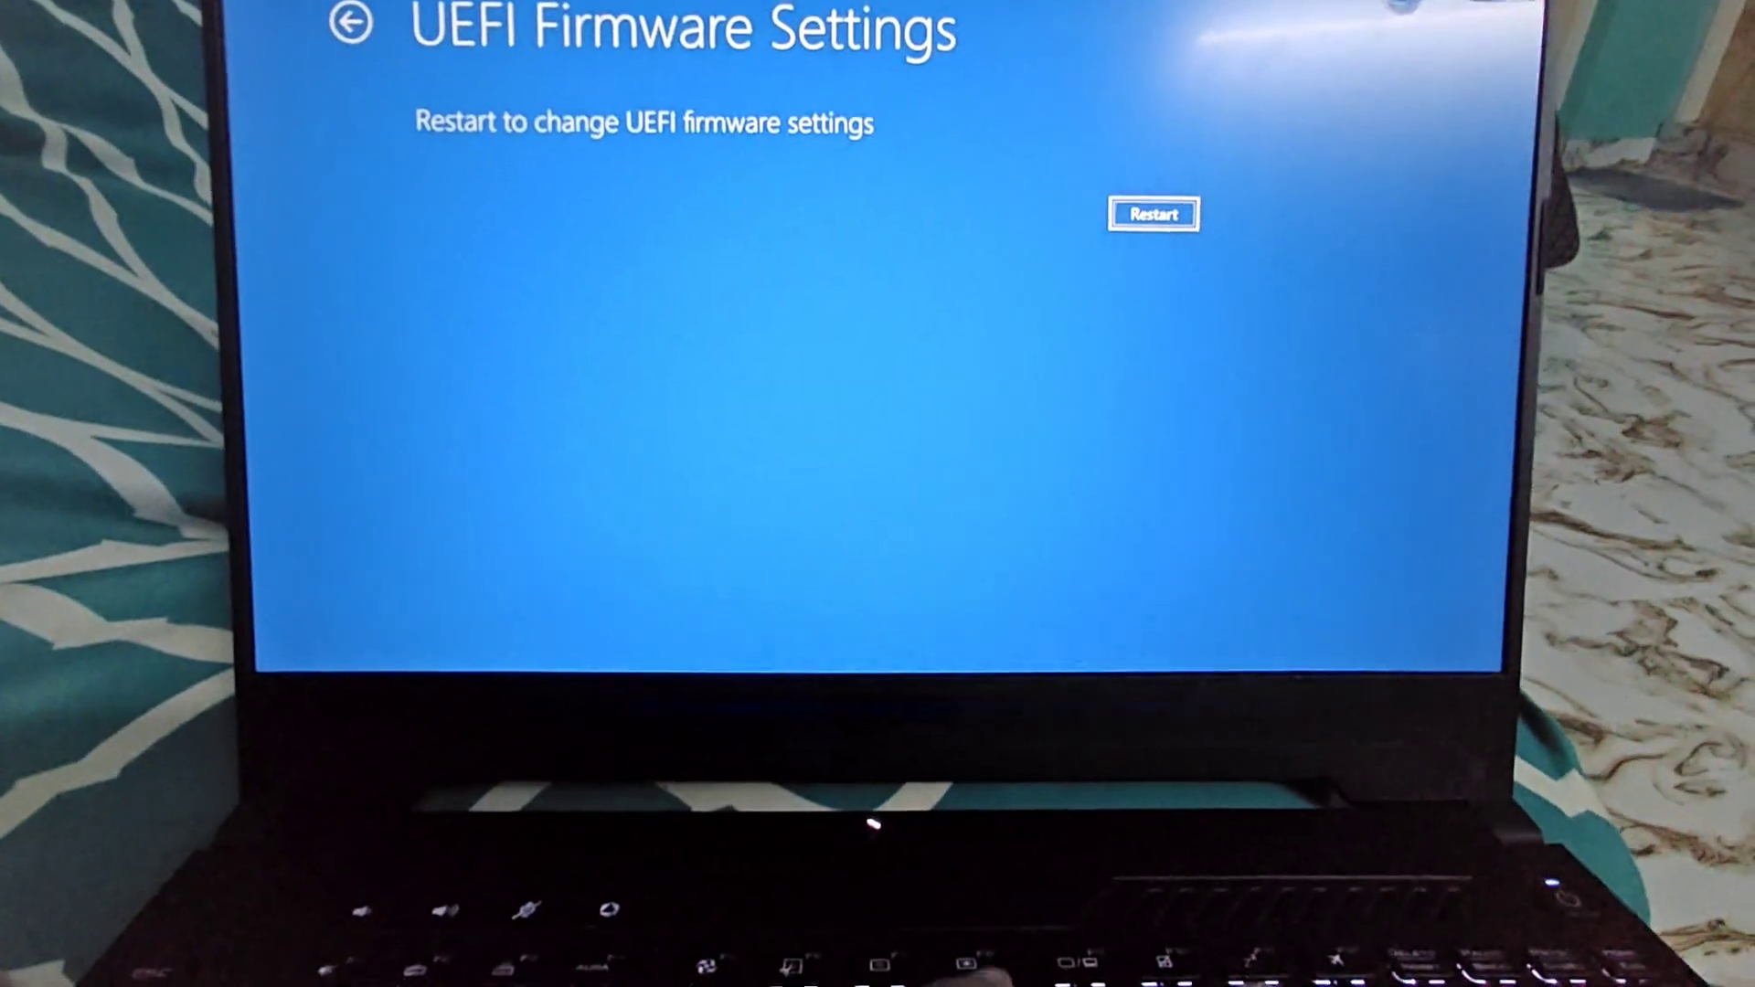
Restart the laptop directly into the UEFI firmware setup utility.
click(1154, 214)
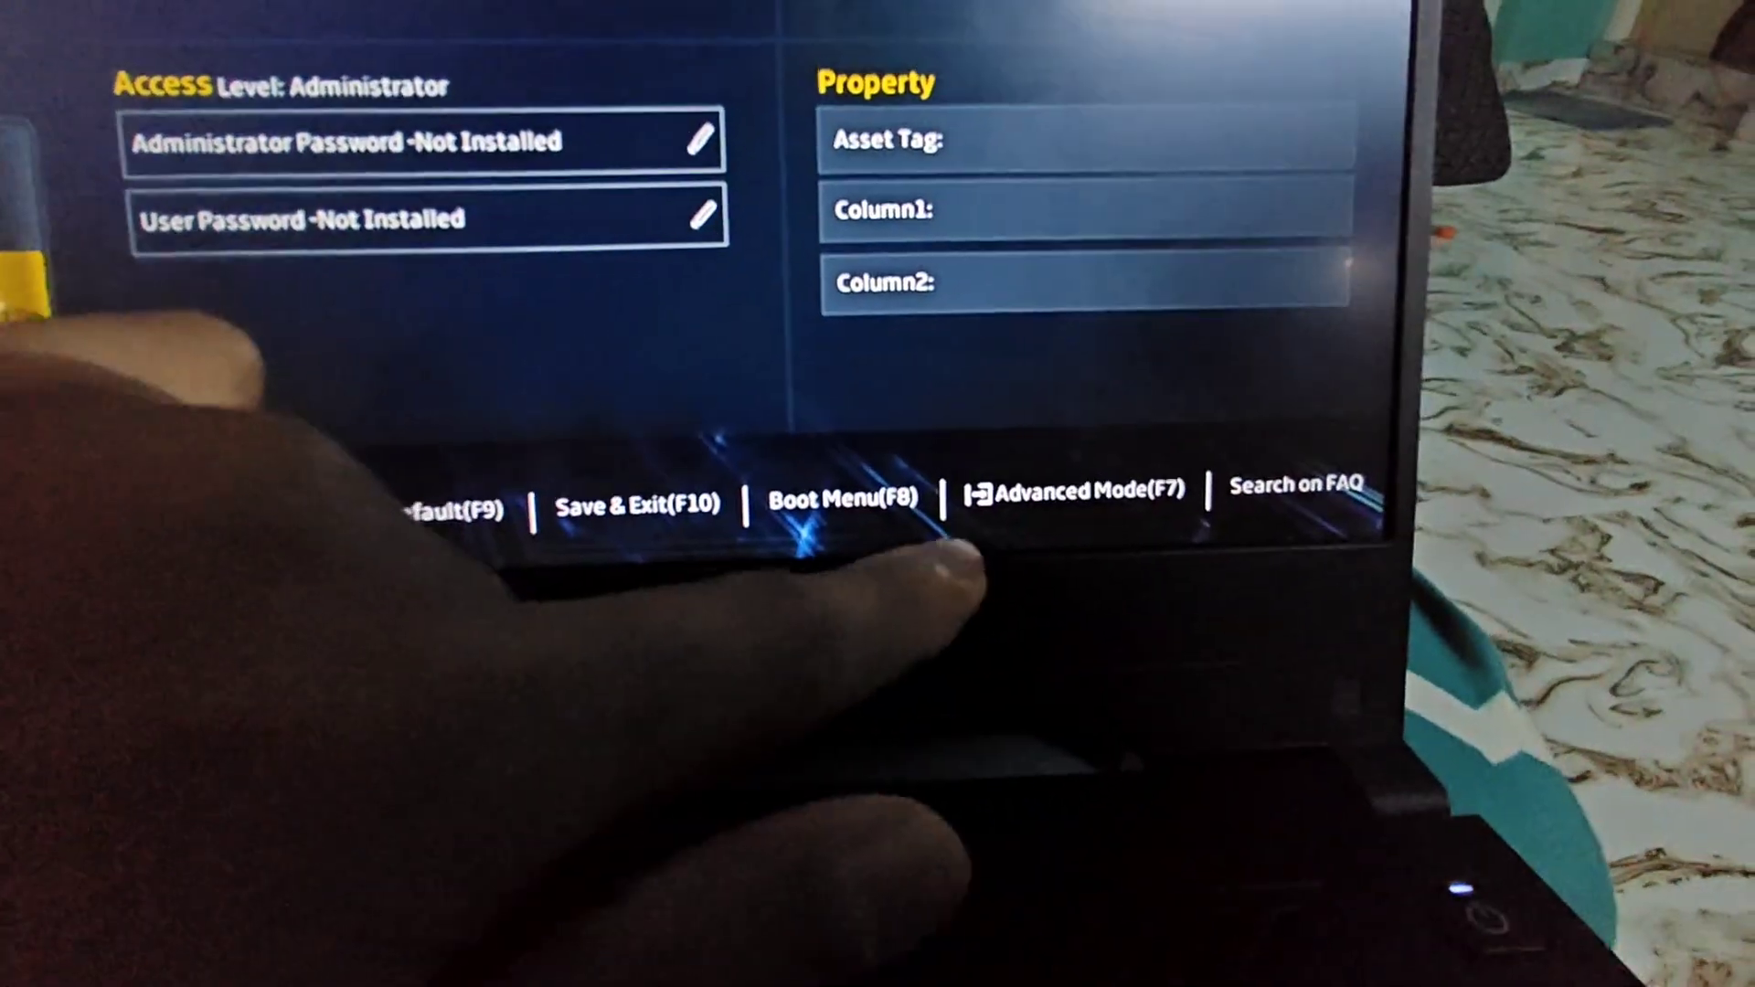
Switch the BIOS to Advanced Mode and show the Security page.
click(1070, 490)
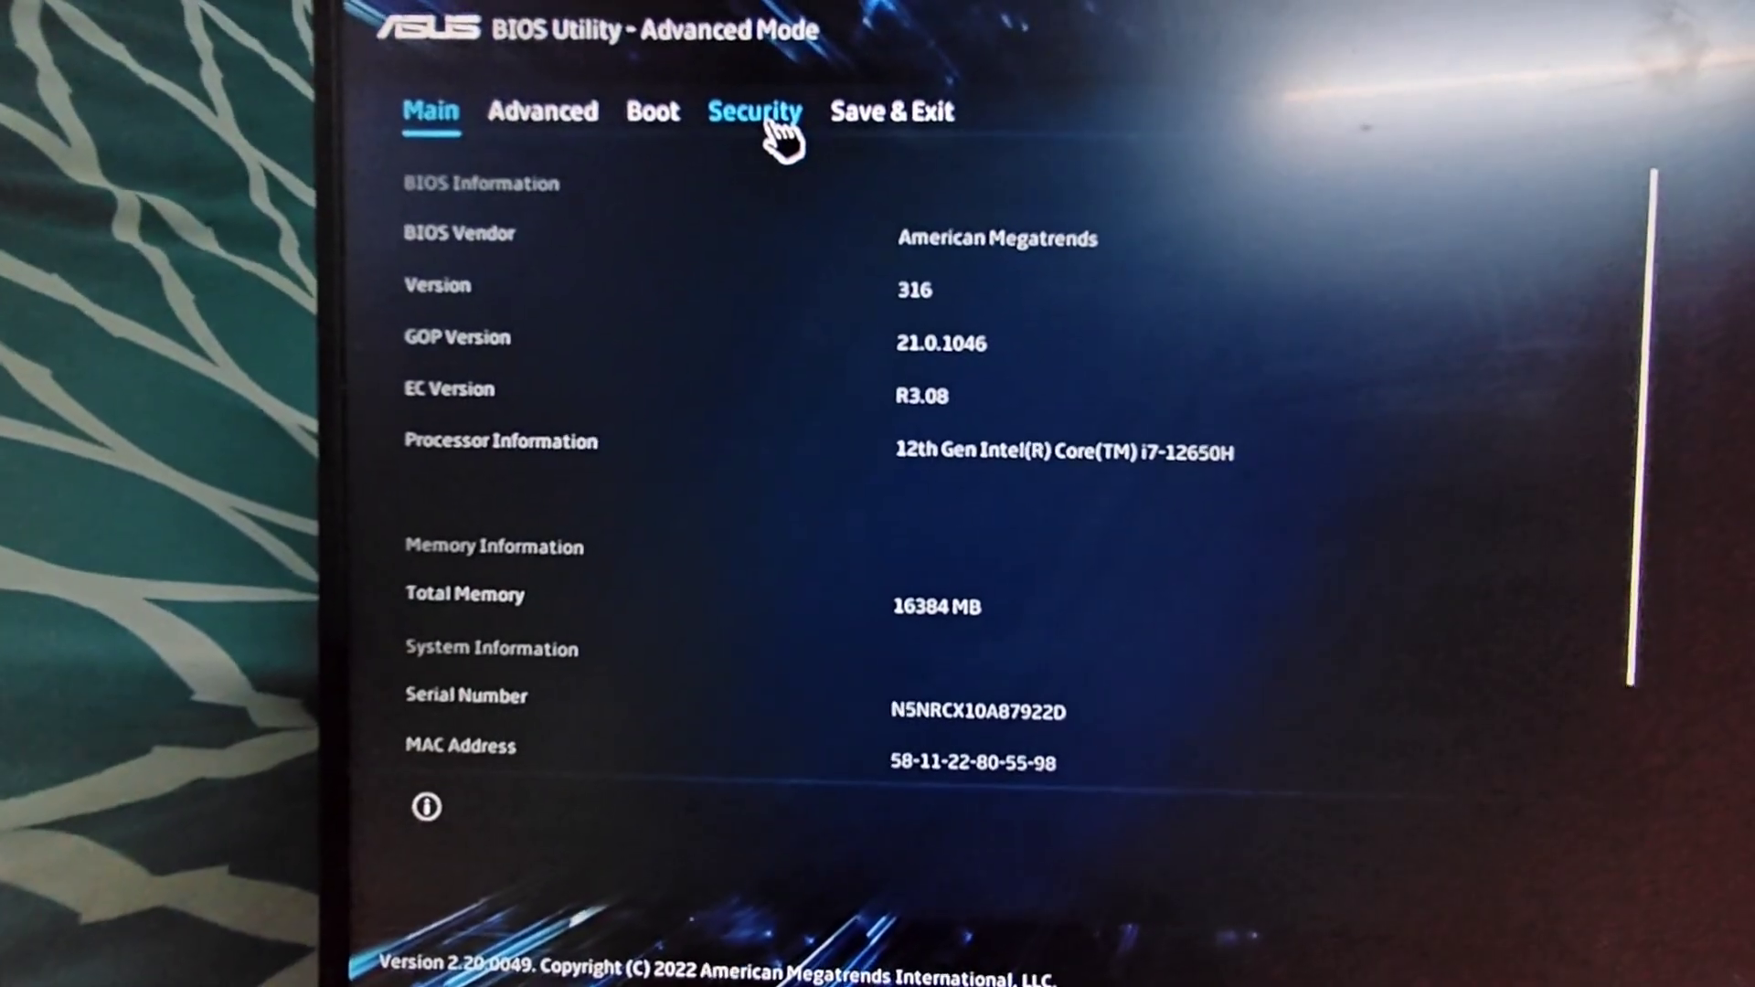
click(754, 112)
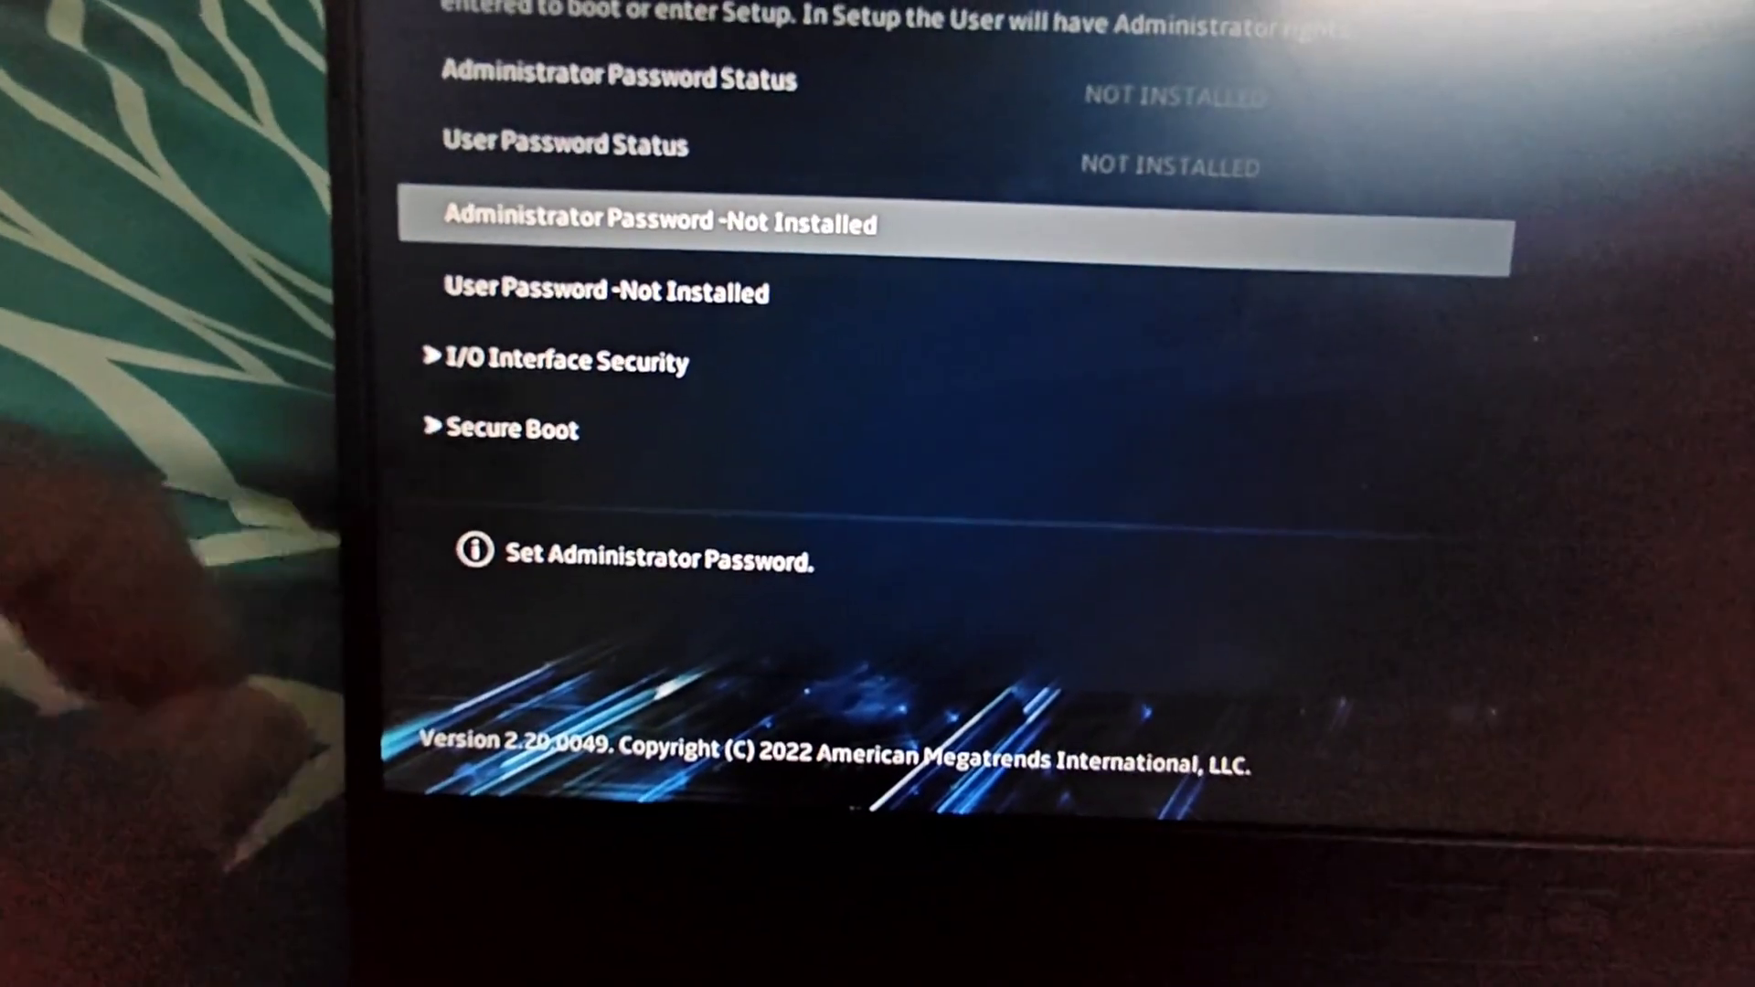
In Secure Boot settings, confirm Secure Boot Control is set to Enabled.
click(510, 428)
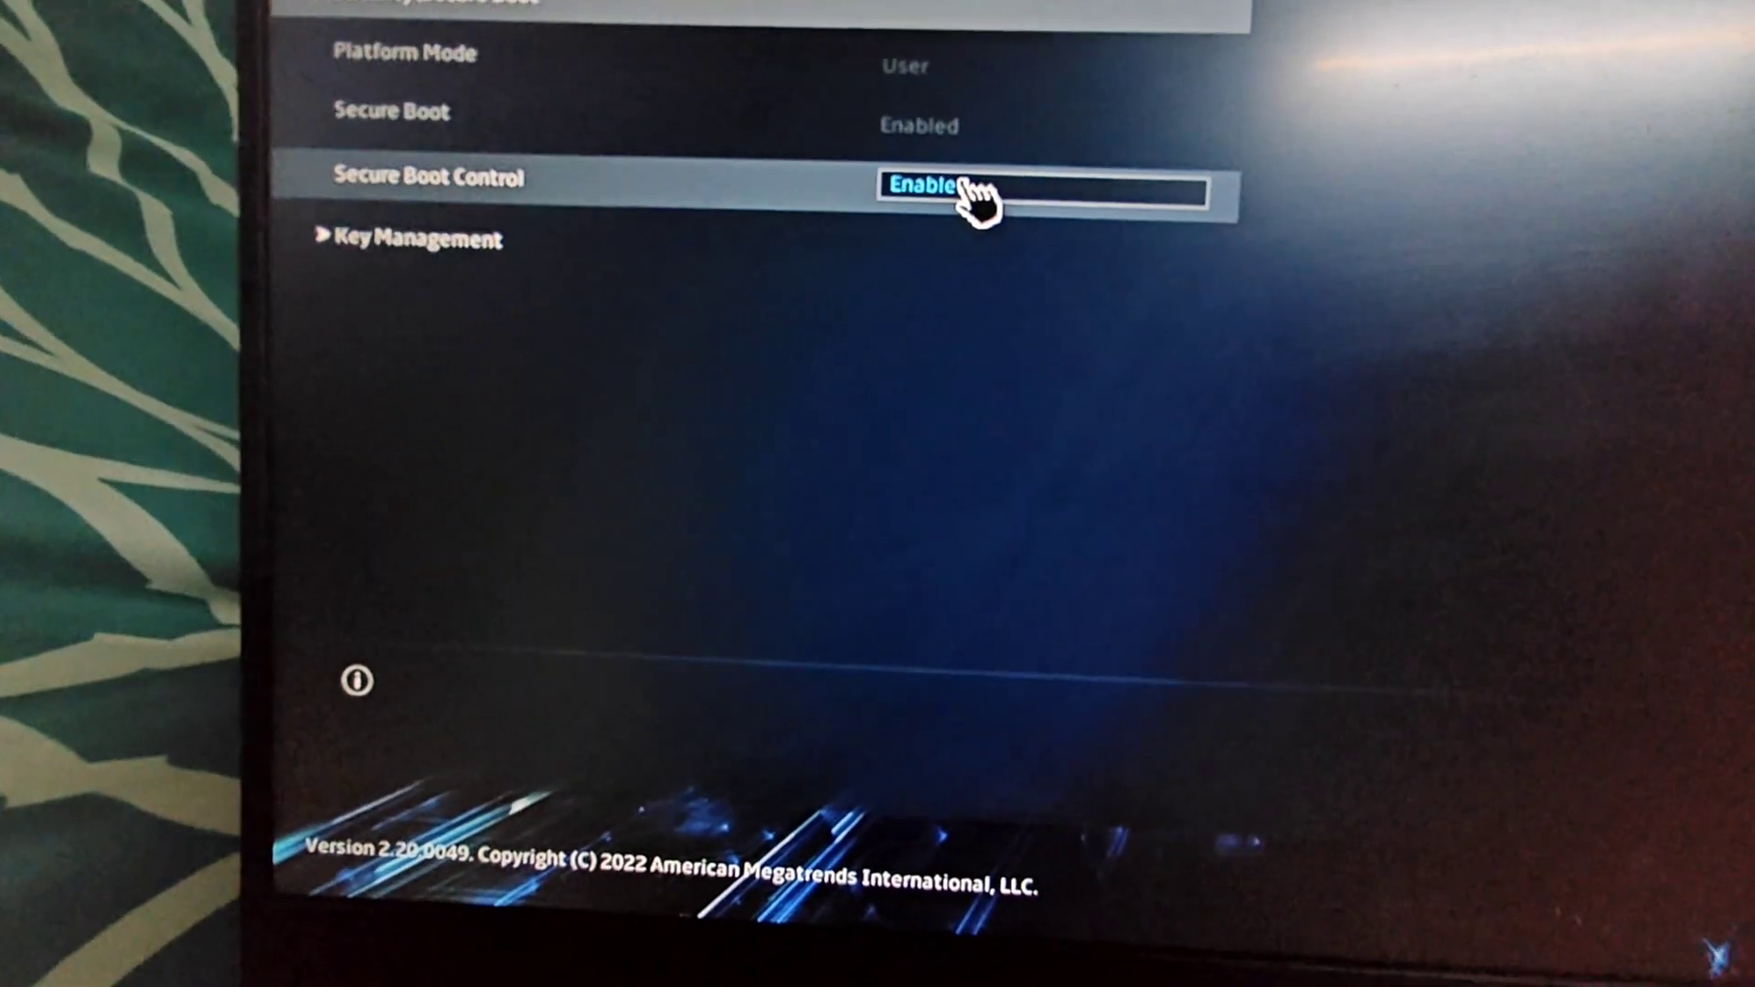
click(964, 188)
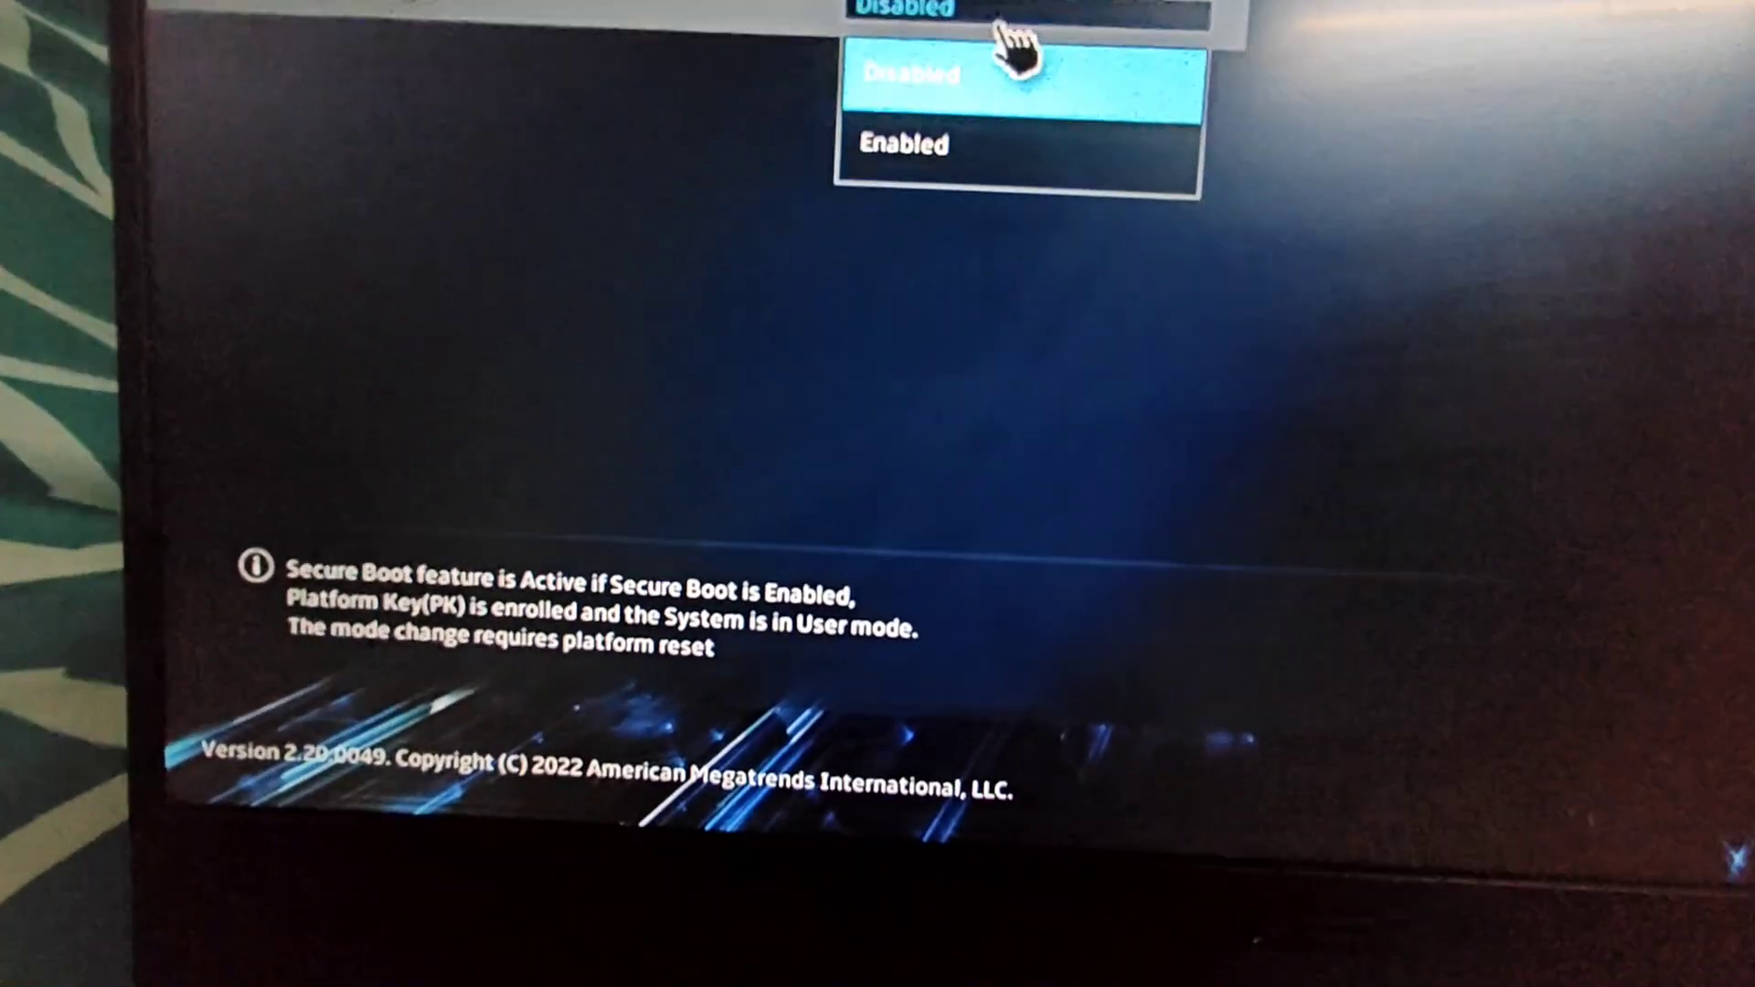
click(901, 142)
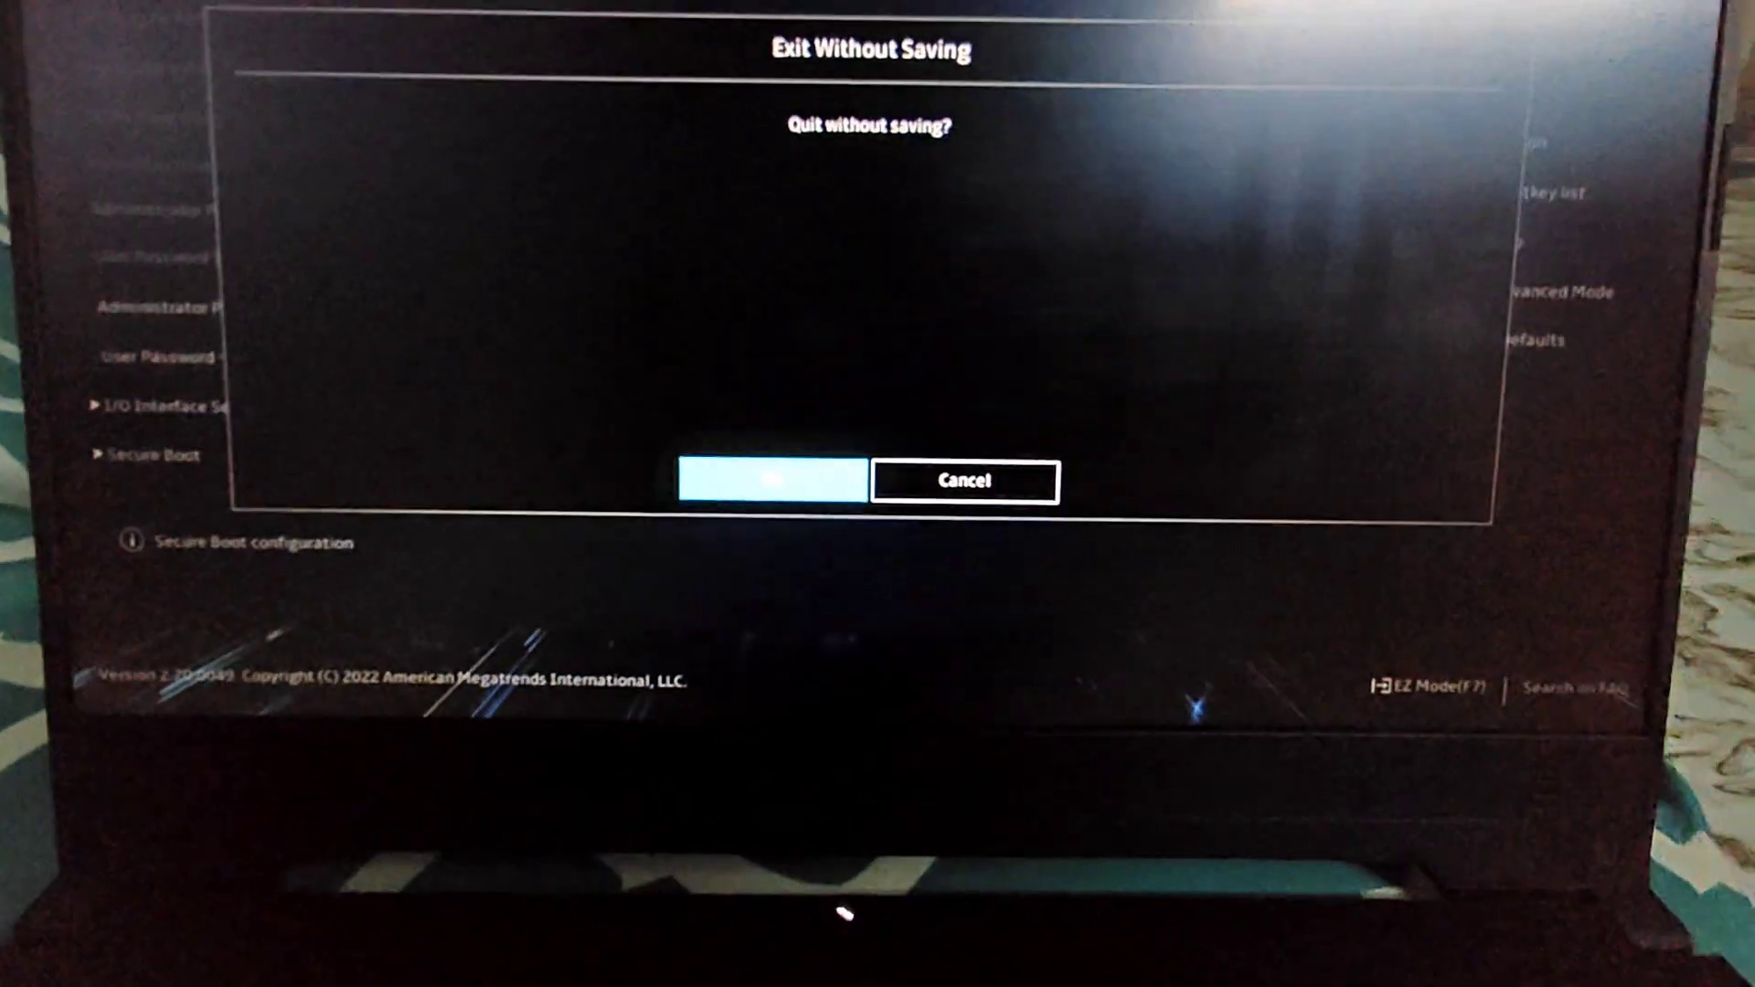
Confirm exiting the BIOS without saving so the laptop reboots.
click(771, 481)
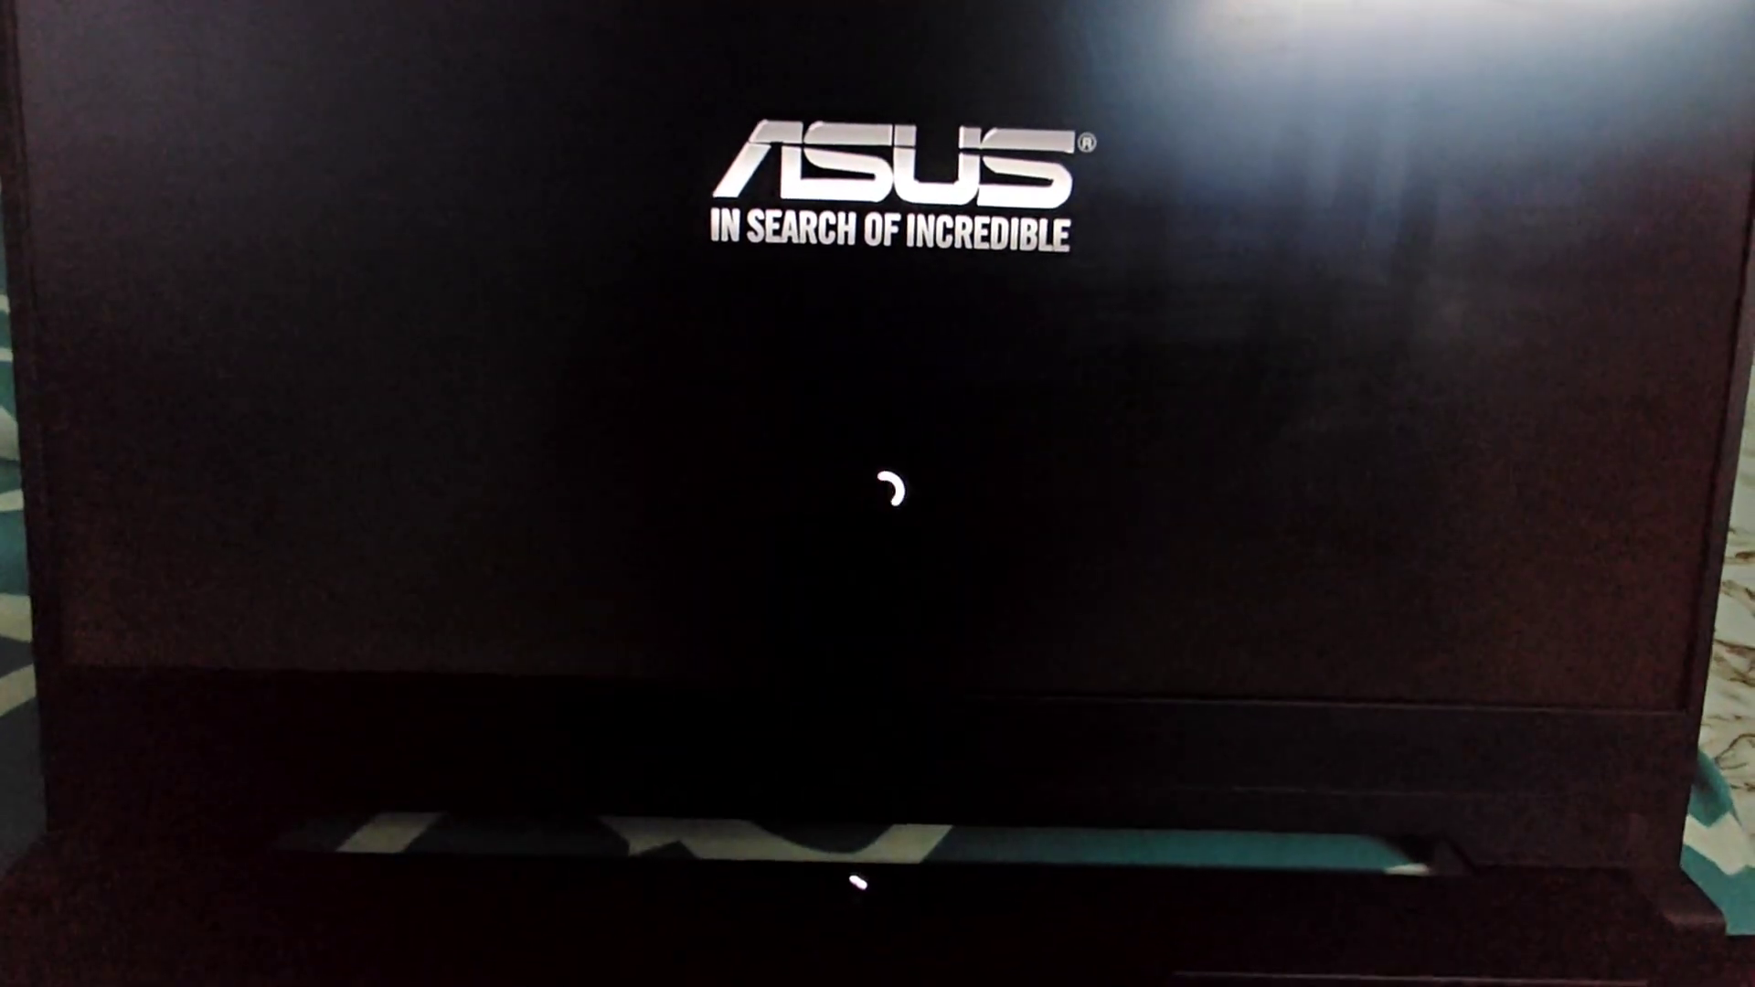